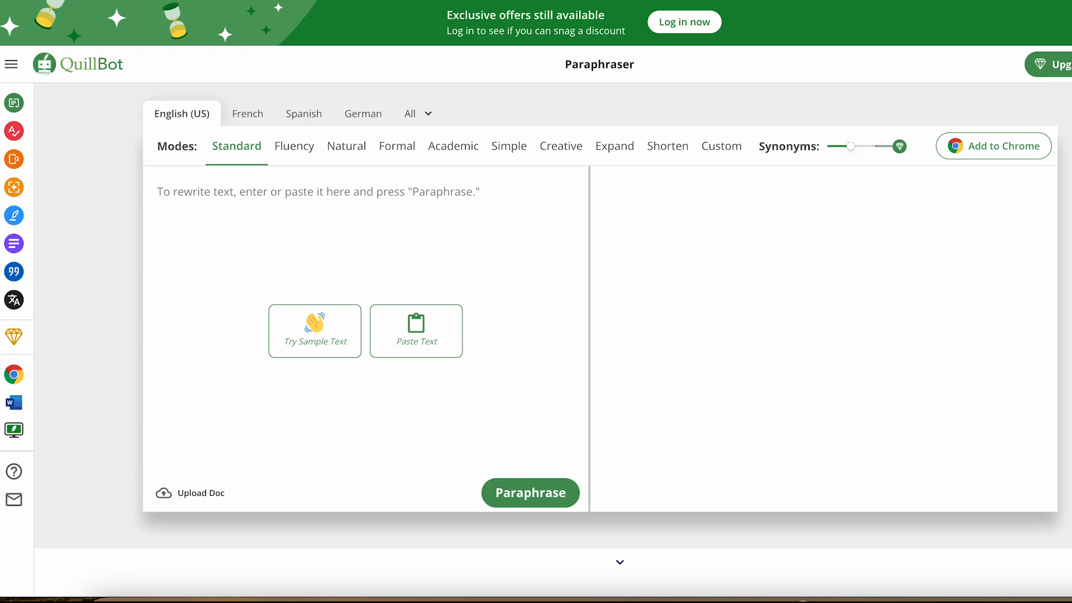
{"action": "mouse_move", "coordinate": [392, 217]}
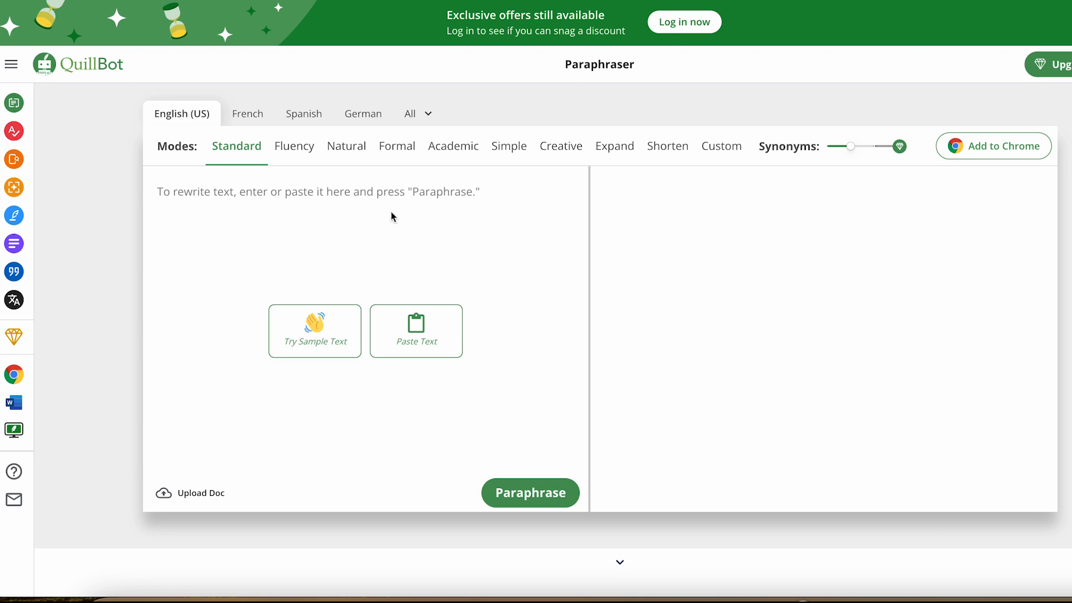
{"action": "mouse_move", "coordinate": [72, 199]}
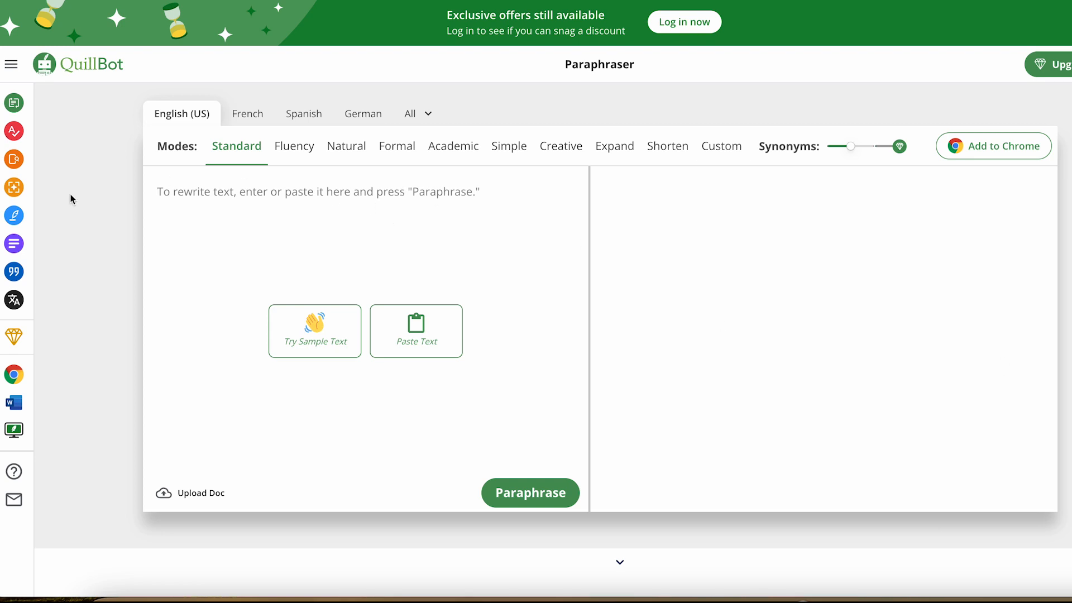
{"action": "mouse_move", "coordinate": [236, 194]}
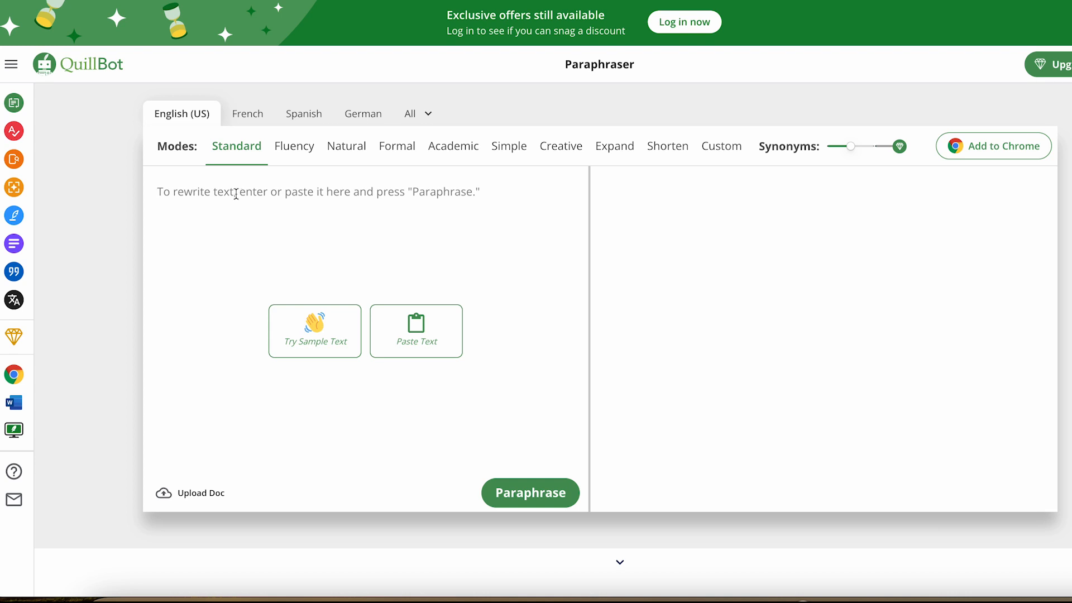
{"action": "mouse_move", "coordinate": [421, 215]}
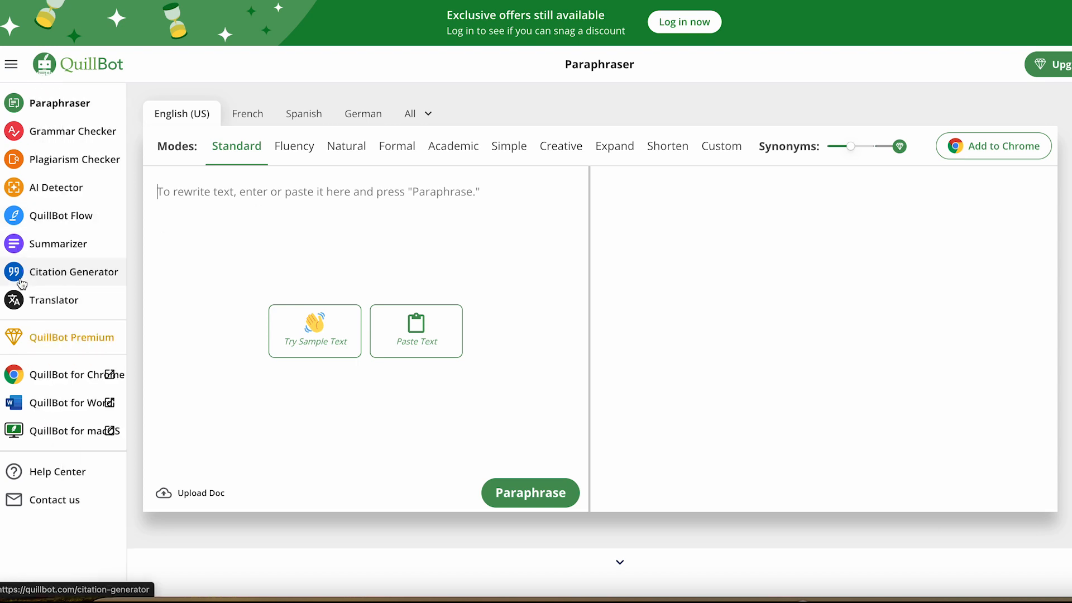
{"action": "mouse_move", "coordinate": [55, 188]}
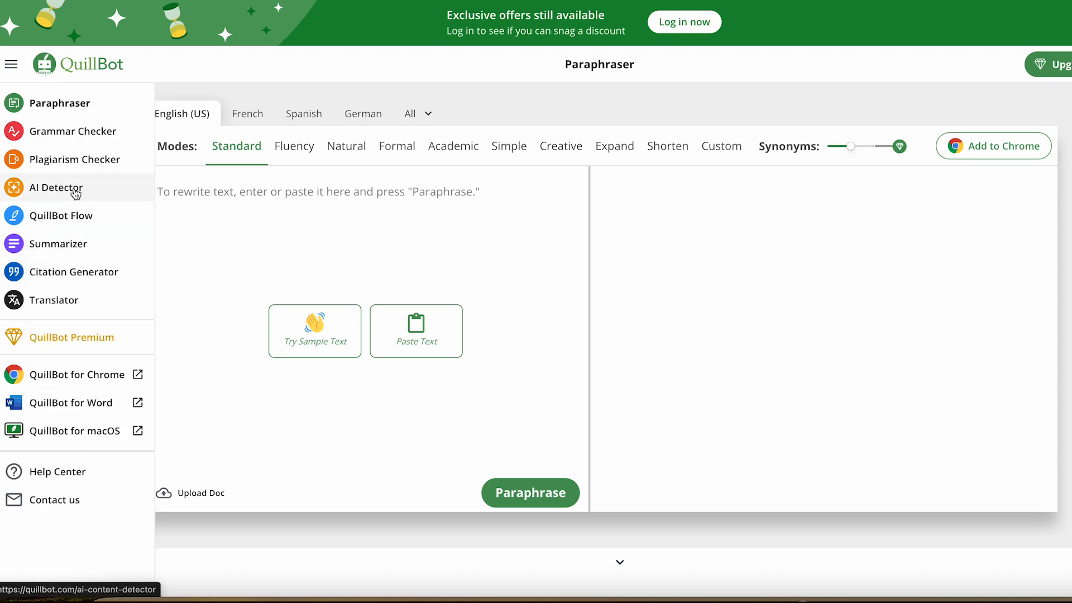
{"action": "mouse_move", "coordinate": [74, 321]}
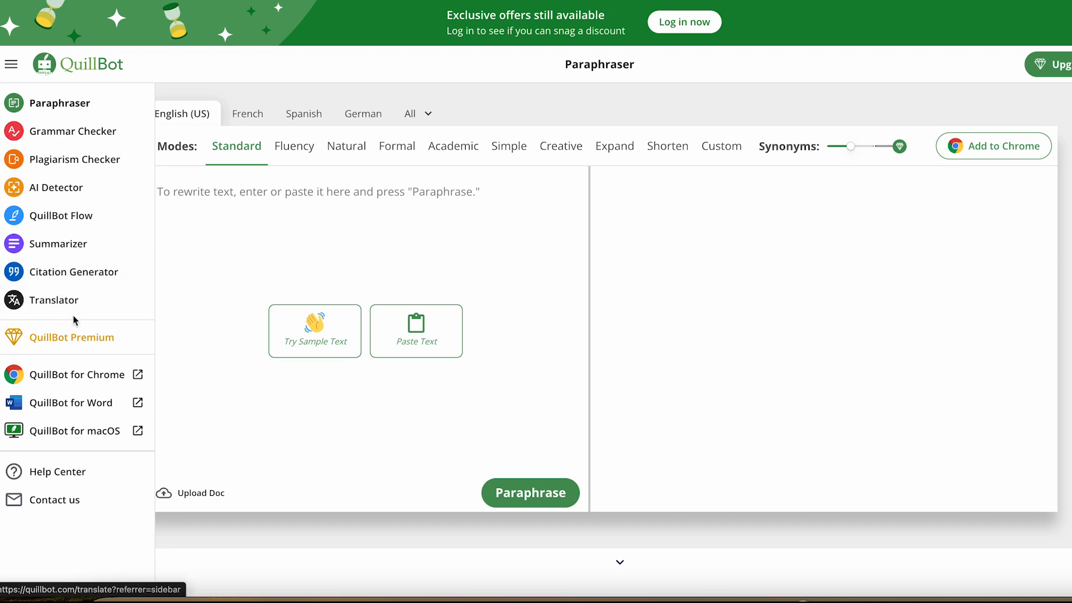
Reach the Commission details and highlight the 10% monthly and 15% semi-annual rates
{"action": "left_click", "coordinate": [11, 65]}
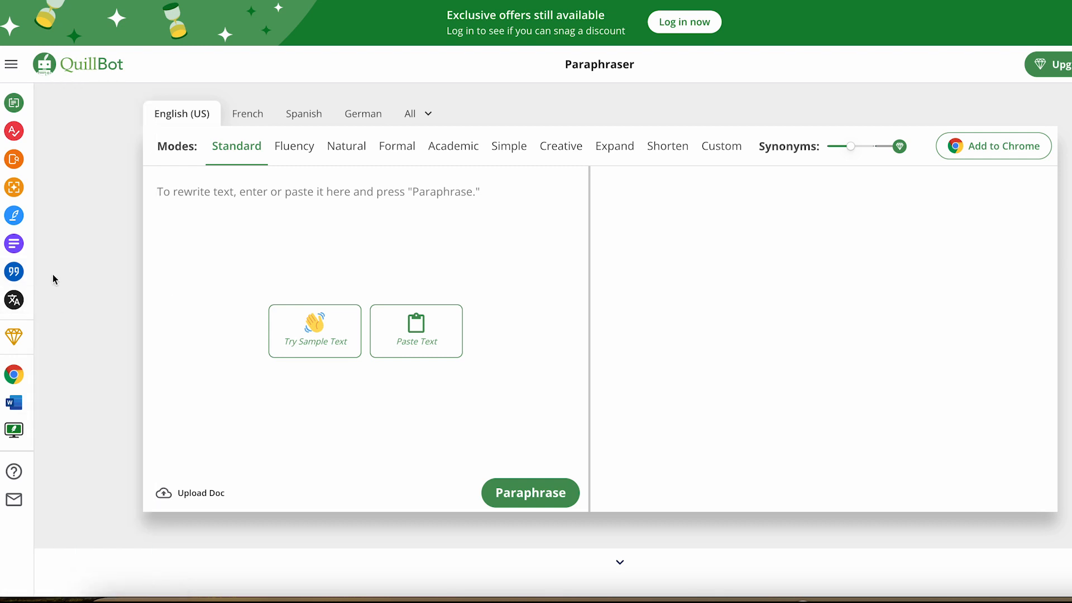
{"action": "left_click", "coordinate": [328, 249]}
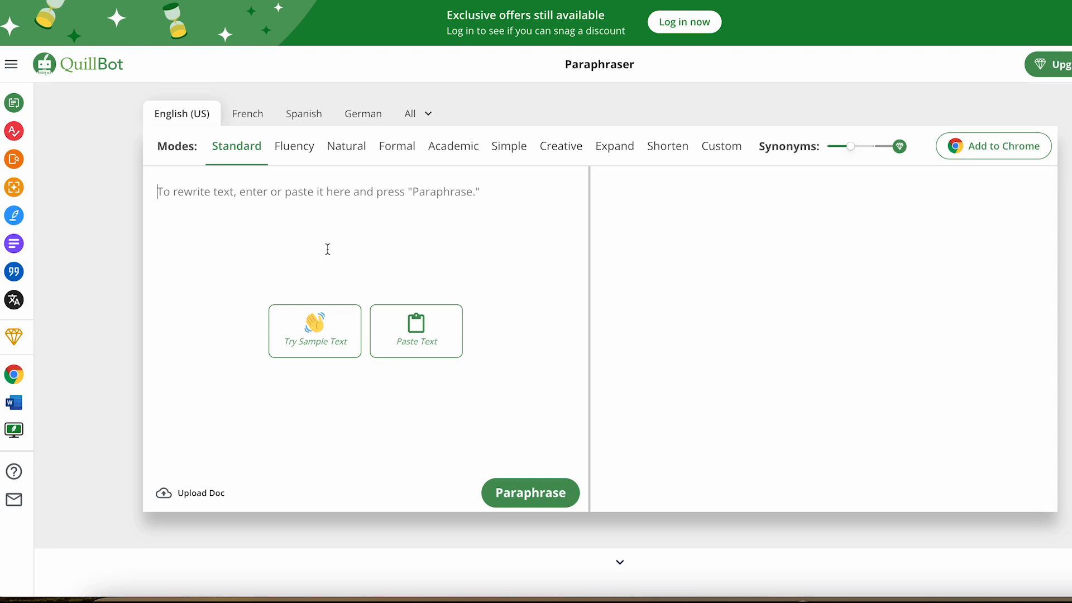
{"action": "mouse_move", "coordinate": [455, 249]}
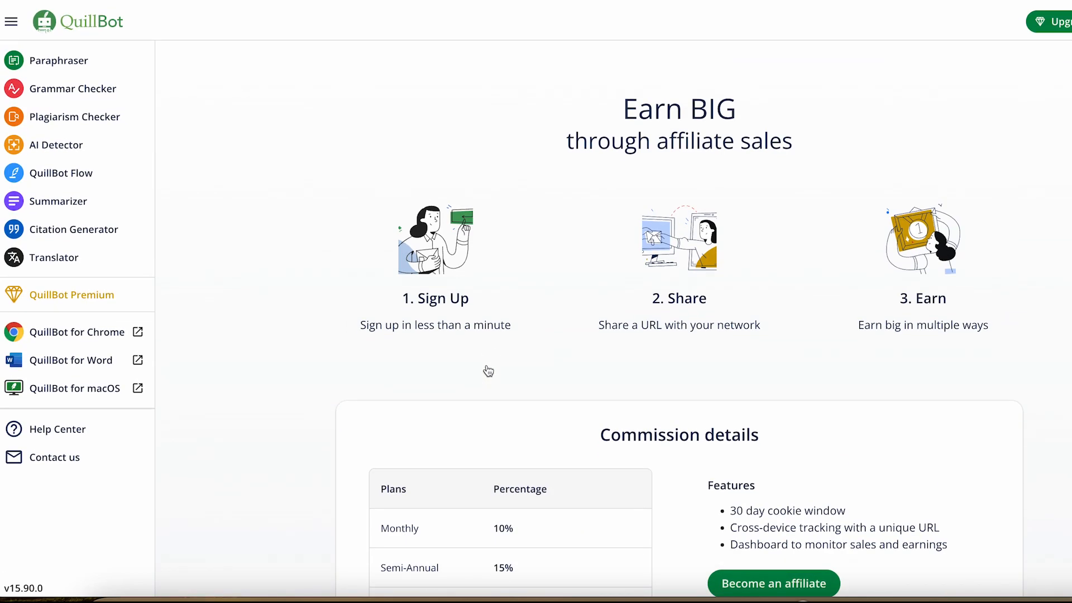
{"action": "scroll", "scroll_direction": "up", "scroll_amount": 3}
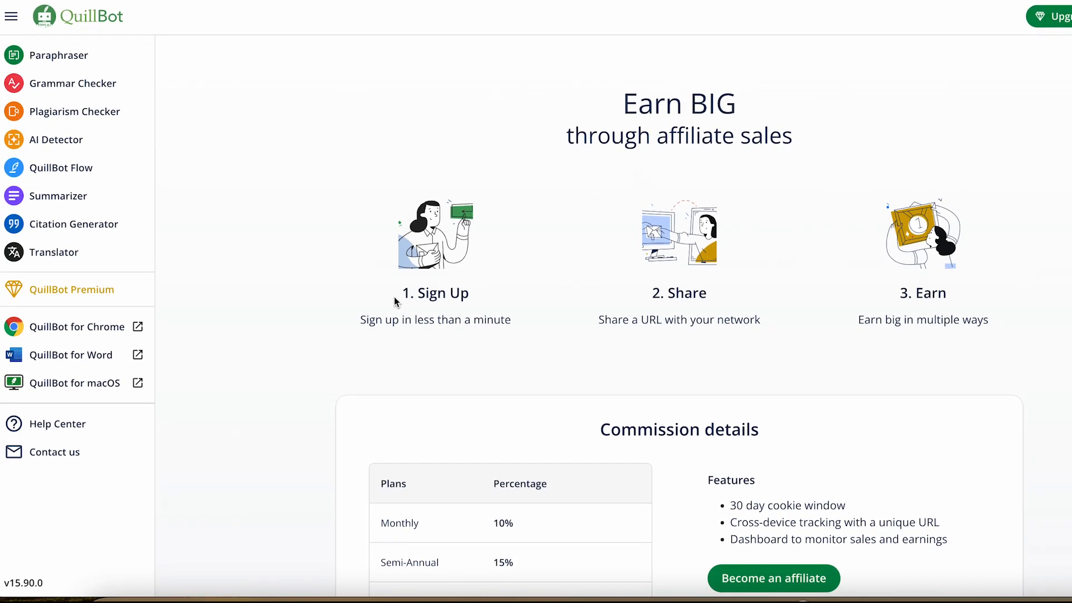
{"action": "mouse_move", "coordinate": [594, 329]}
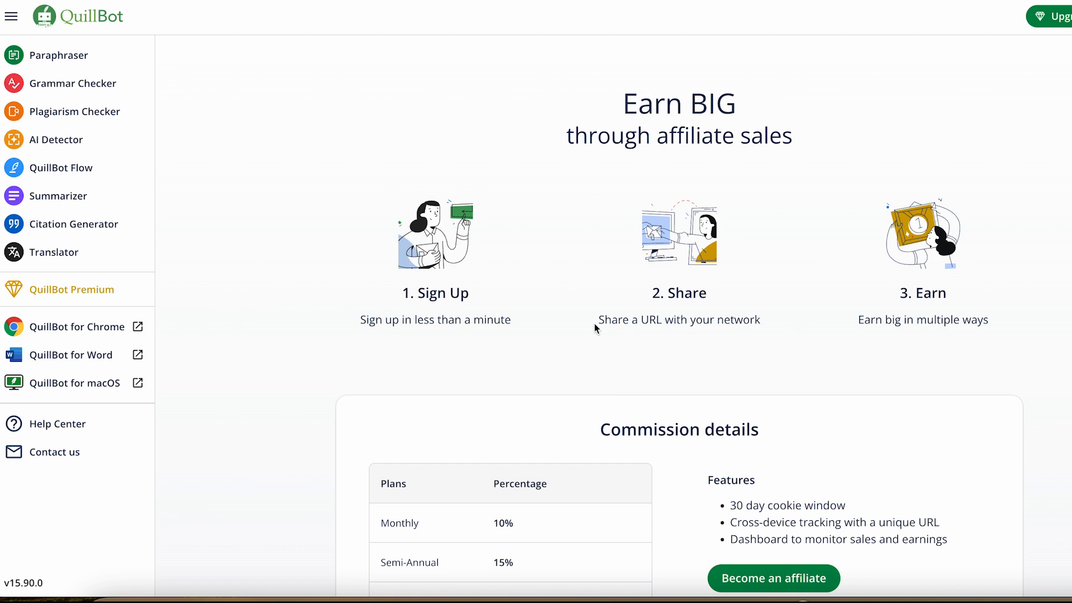
{"action": "scroll", "scroll_direction": "down", "scroll_amount": 3}
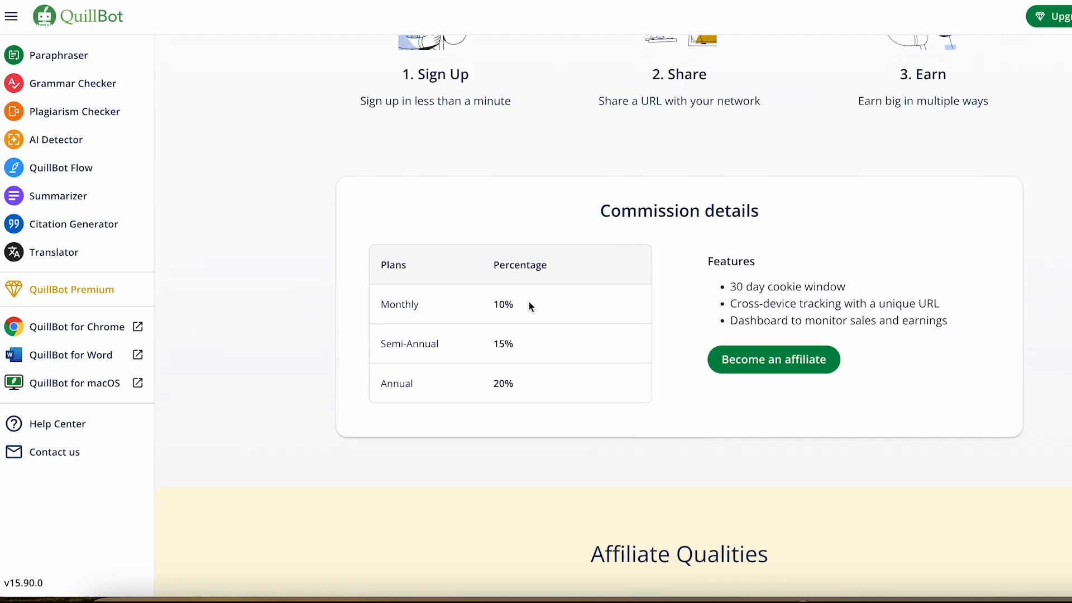
{"action": "mouse_move", "coordinate": [483, 319]}
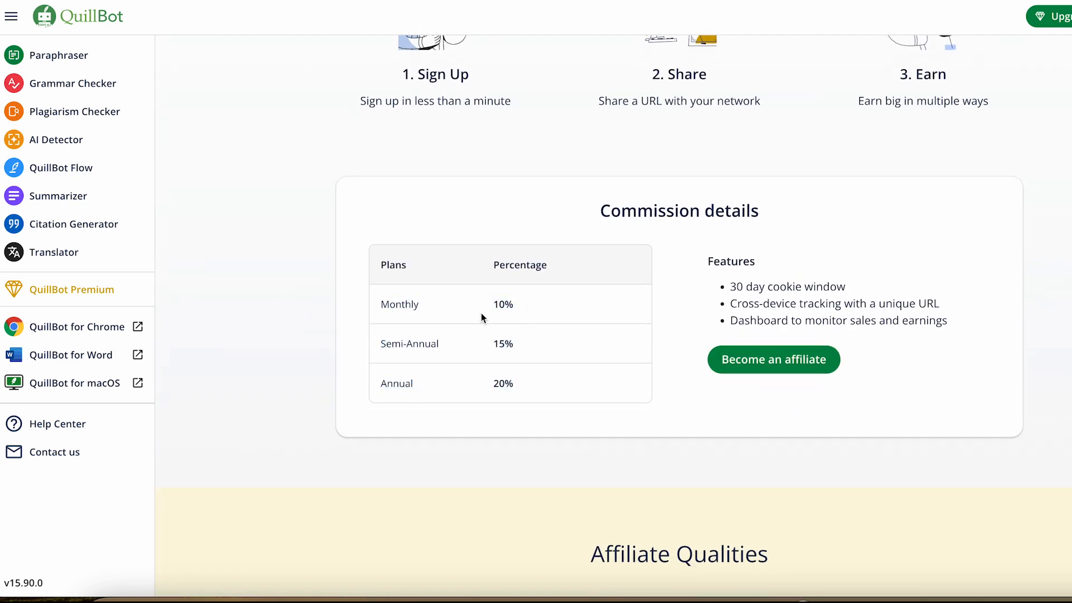
{"action": "double_click", "coordinate": [502, 304]}
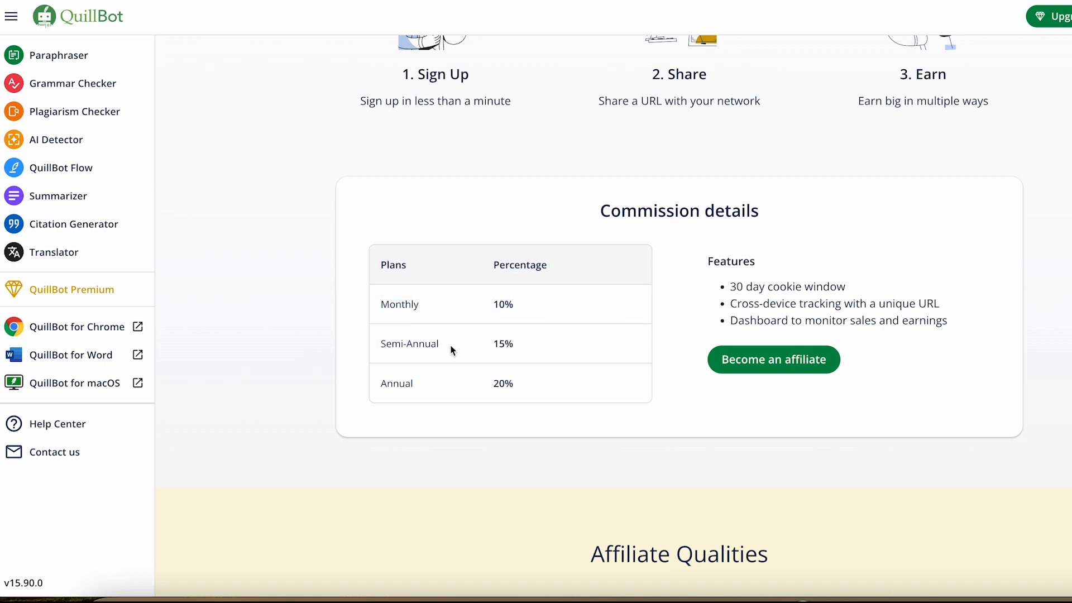
{"action": "double_click", "coordinate": [395, 383]}
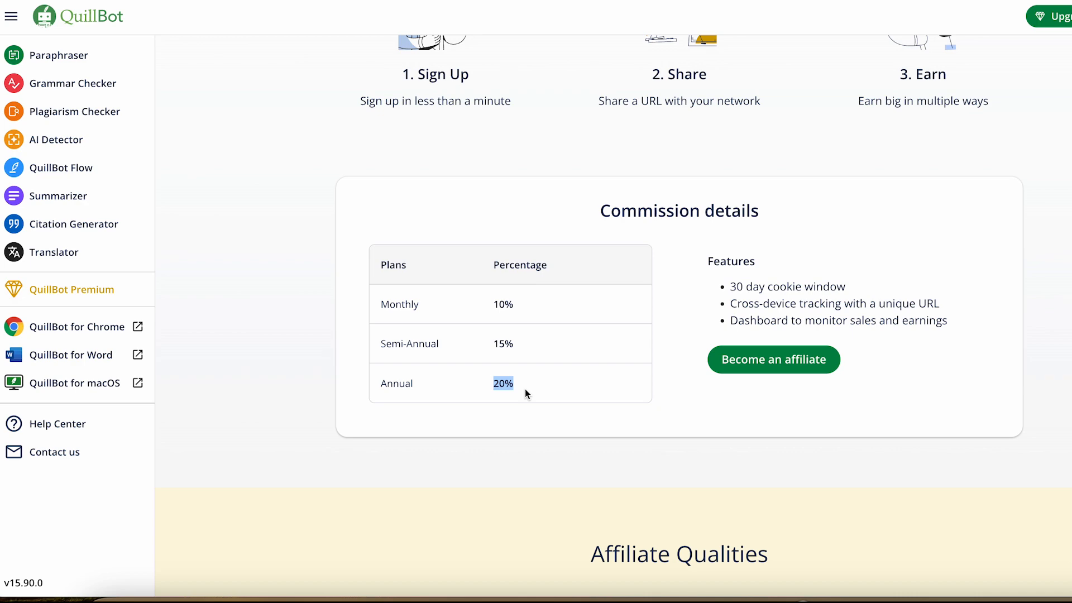
Expand the FAQ answer to 'How long do commissions last for?'
{"action": "scroll", "scroll_direction": "down", "scroll_amount": 3}
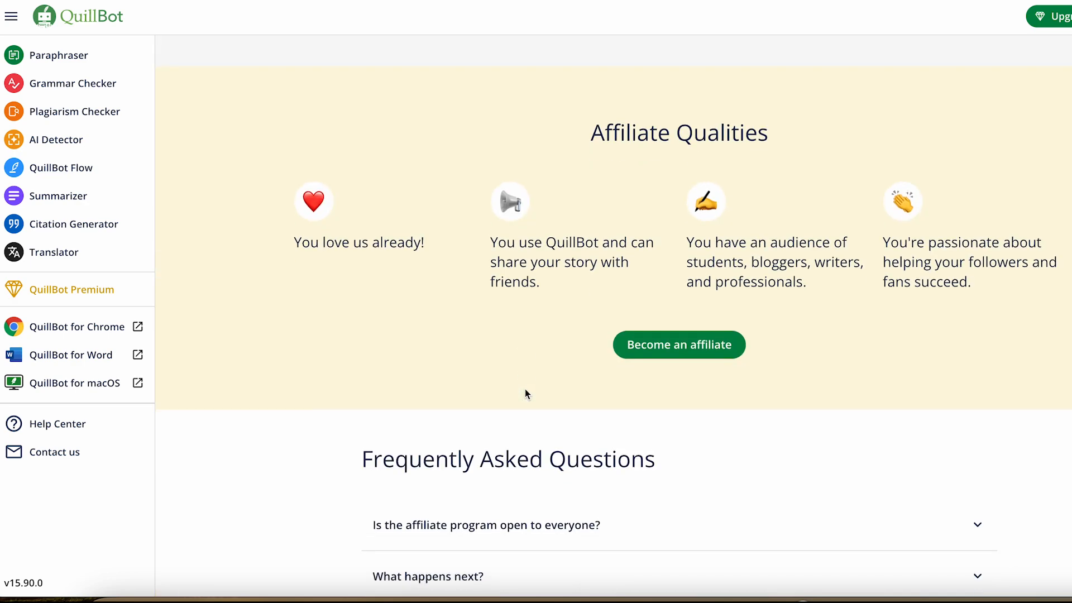
{"action": "scroll", "scroll_direction": "up", "scroll_amount": 3}
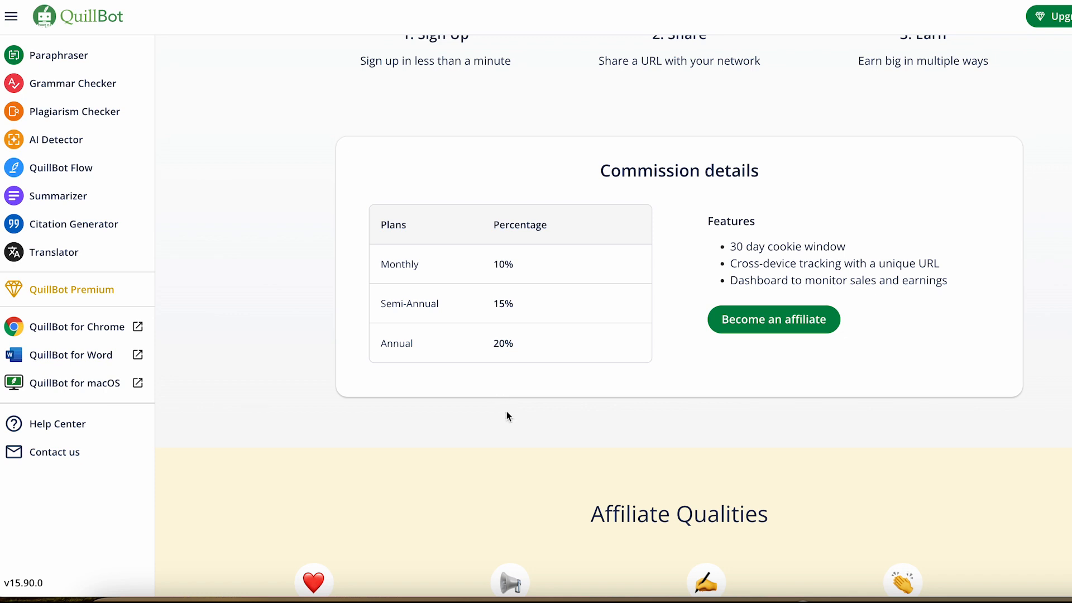
{"action": "mouse_move", "coordinate": [566, 367]}
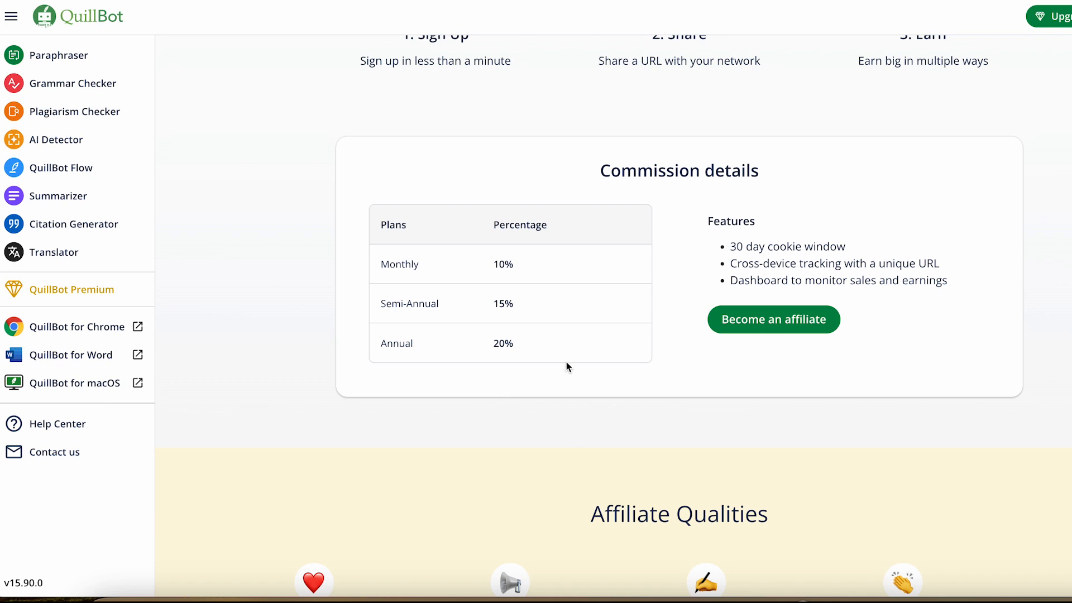
{"action": "mouse_move", "coordinate": [504, 404]}
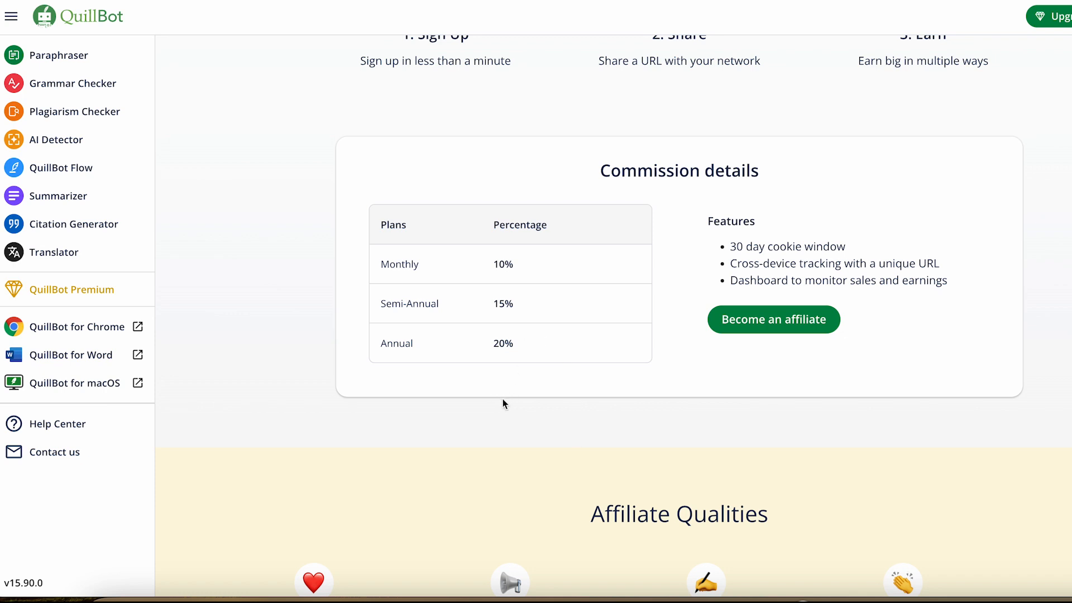
{"action": "scroll", "scroll_direction": "down", "scroll_amount": 3}
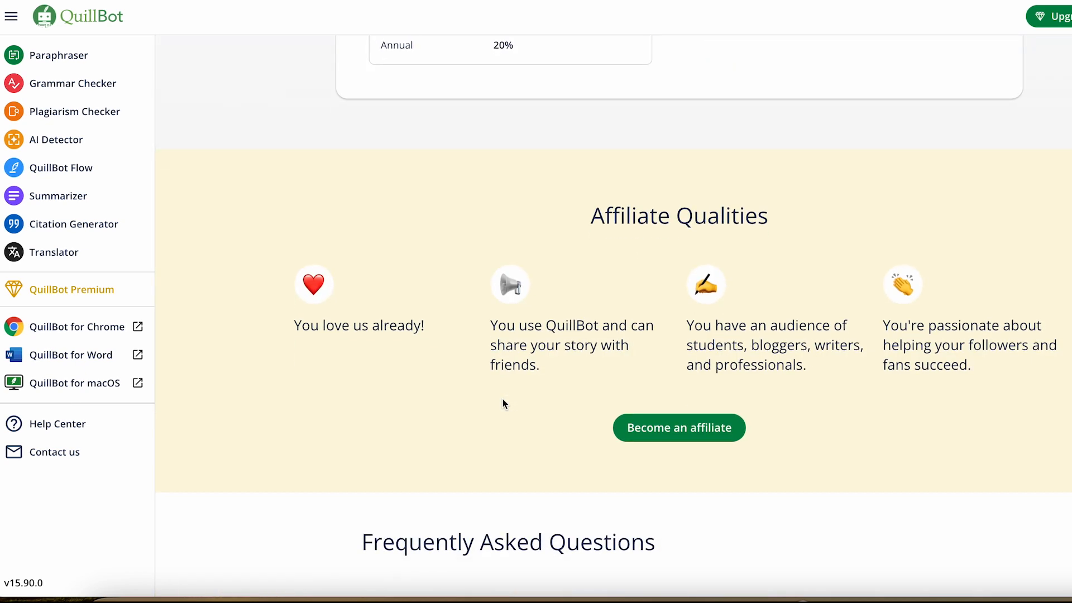
{"action": "scroll", "scroll_direction": "down", "scroll_amount": 3}
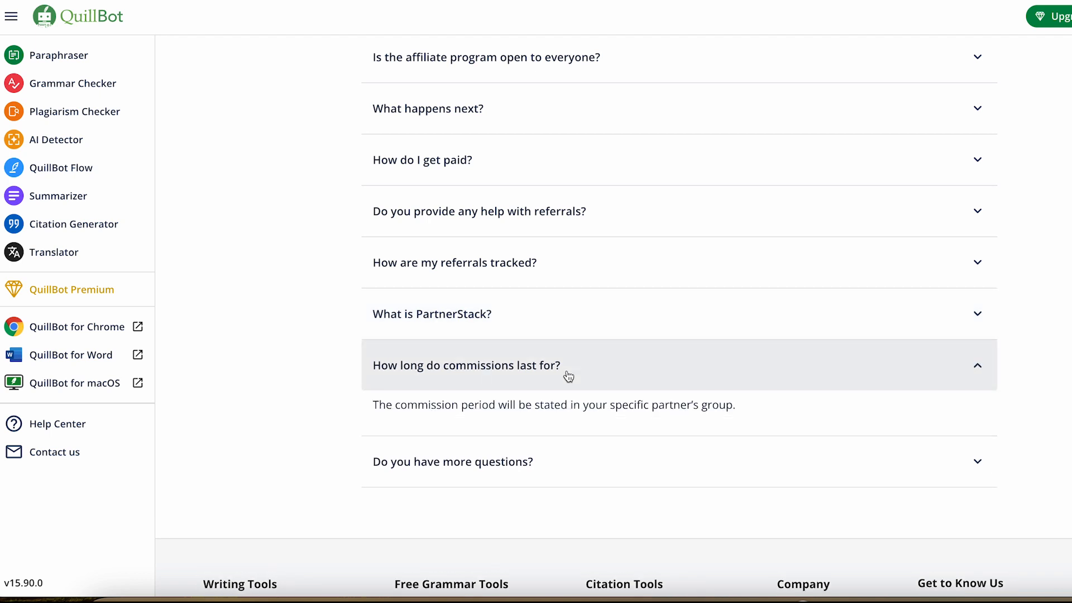
{"action": "left_click", "coordinate": [60, 56]}
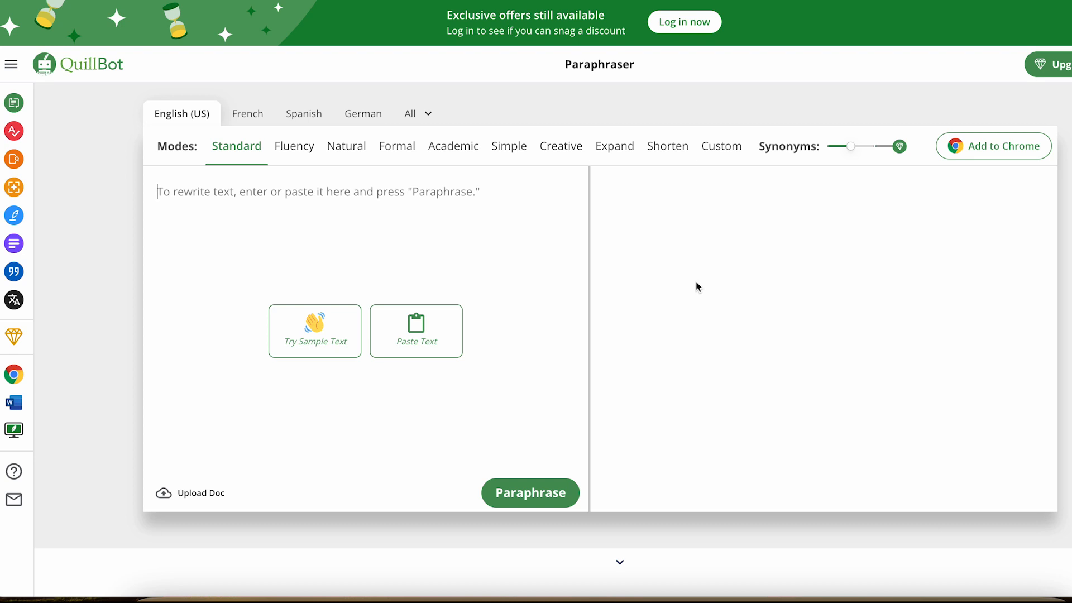
{"action": "mouse_move", "coordinate": [454, 184]}
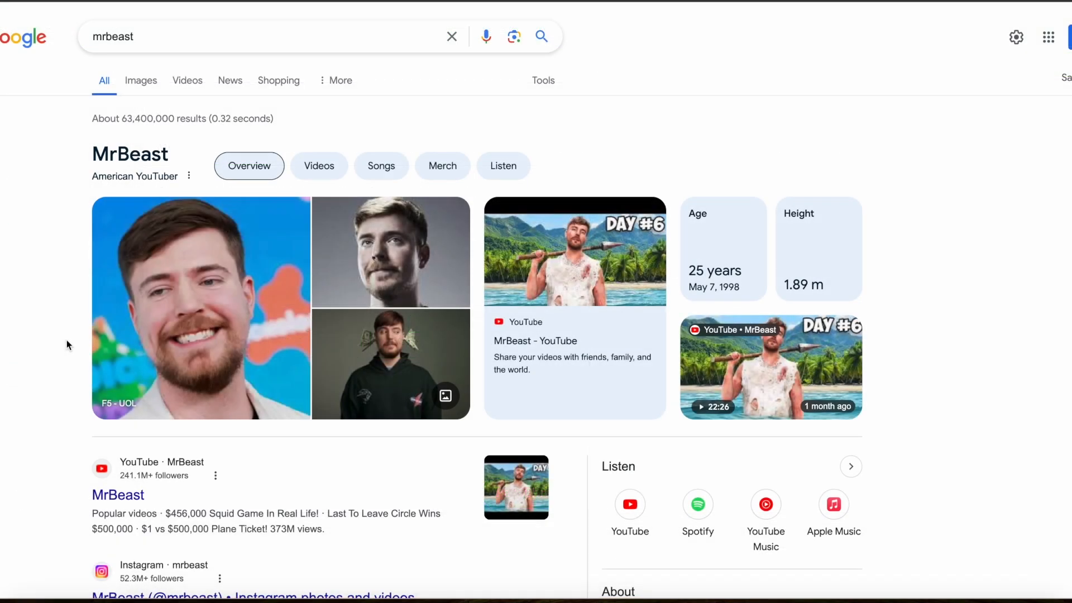
Scroll the MrBeast results to the YouTube, Instagram links and About summary
{"action": "scroll", "scroll_direction": "down", "scroll_amount": 3}
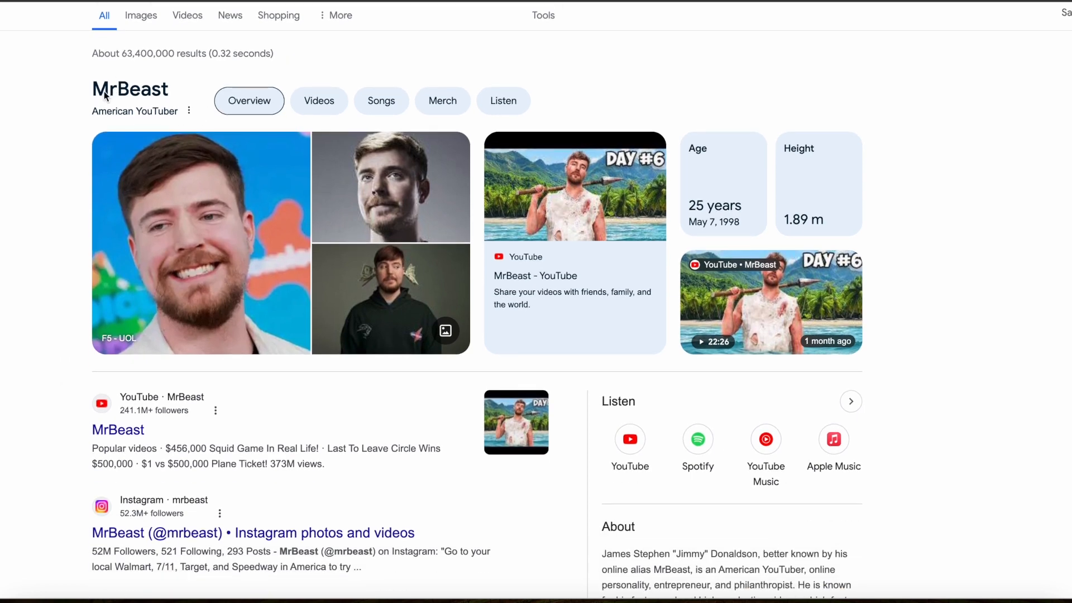
{"action": "mouse_move", "coordinate": [29, 259]}
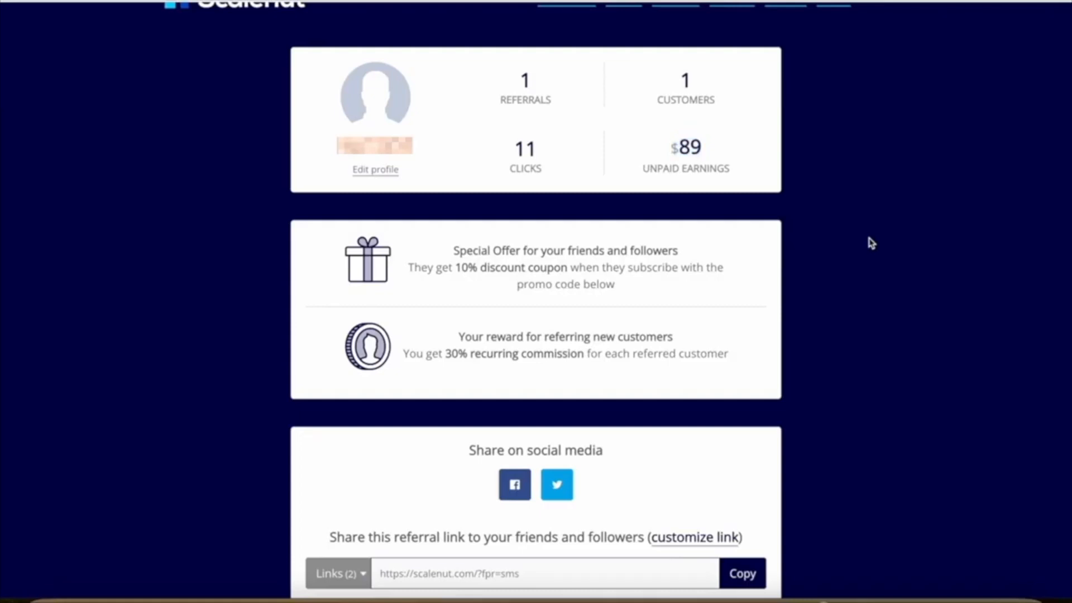
Highlight the $89 Unpaid Earnings figure on the Scalenut affiliate dashboard
{"action": "scroll", "scroll_direction": "up", "scroll_amount": 3}
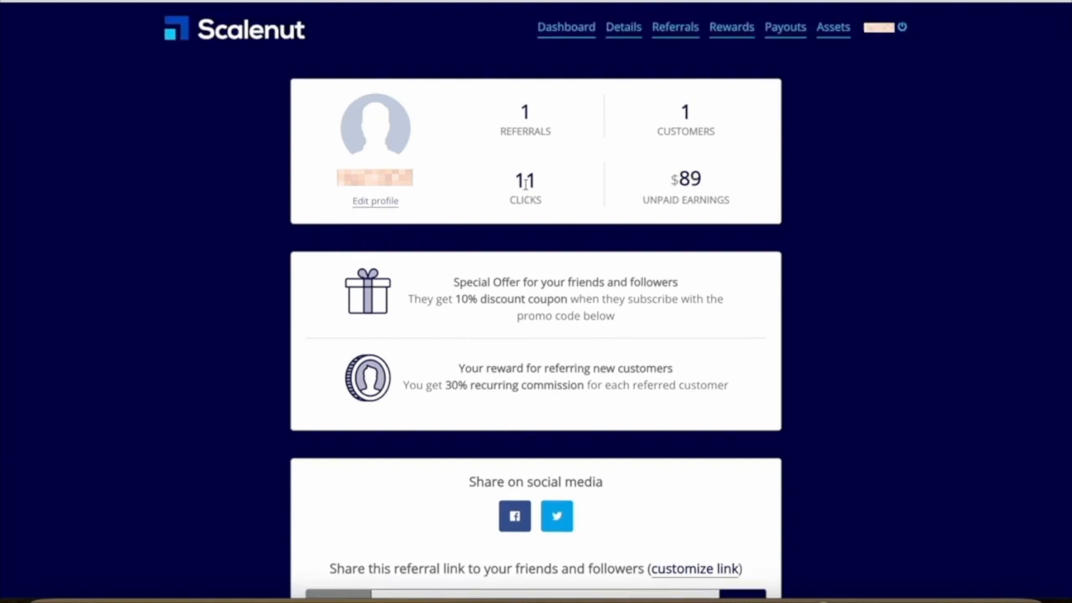
{"action": "double_click", "coordinate": [525, 180]}
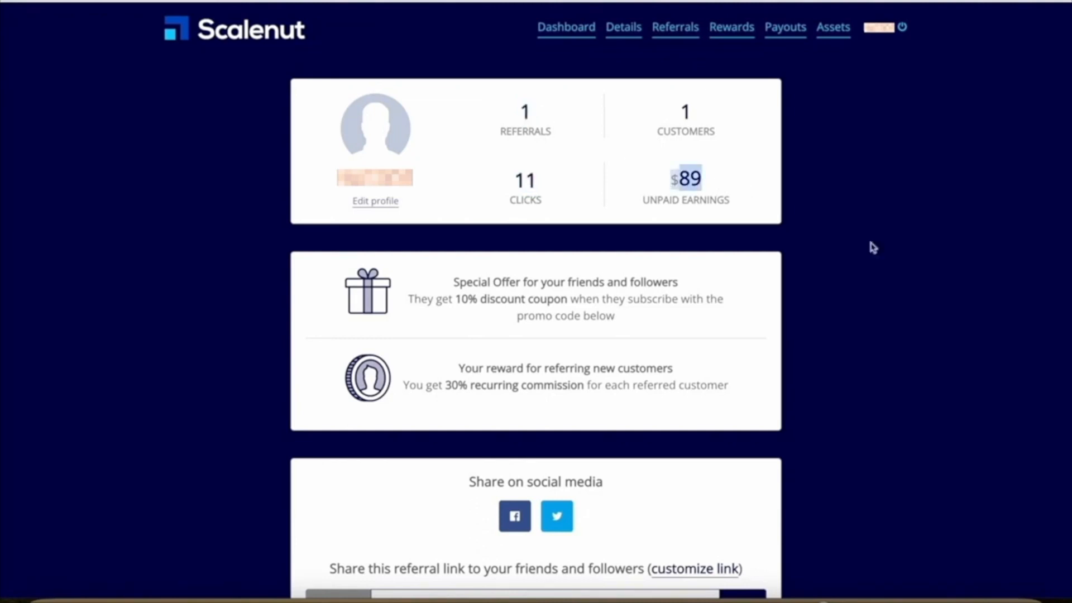
{"action": "mouse_move", "coordinate": [919, 306]}
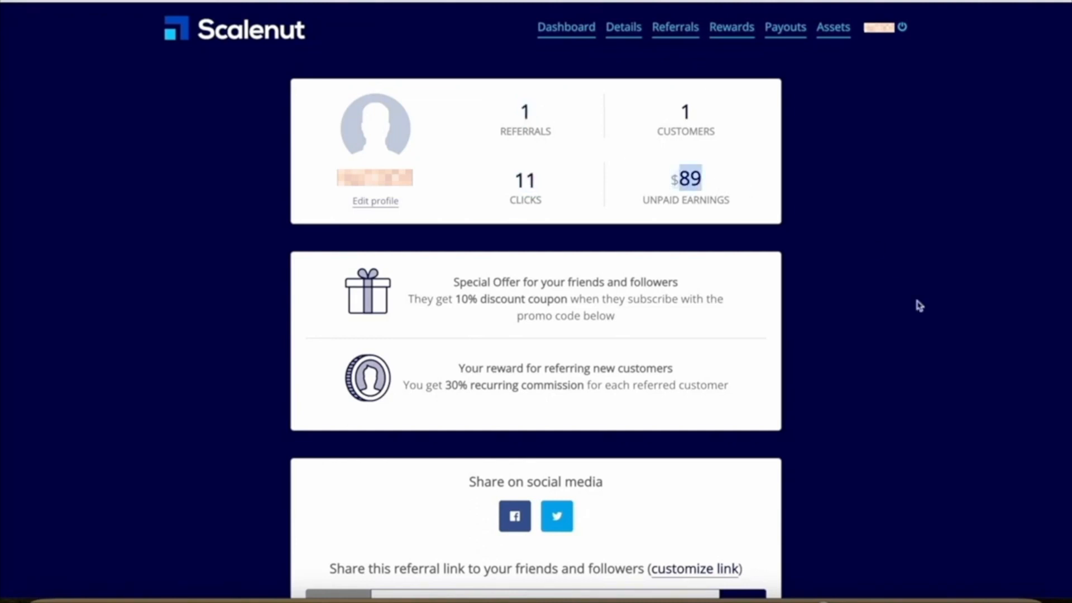
{"action": "mouse_move", "coordinate": [875, 250]}
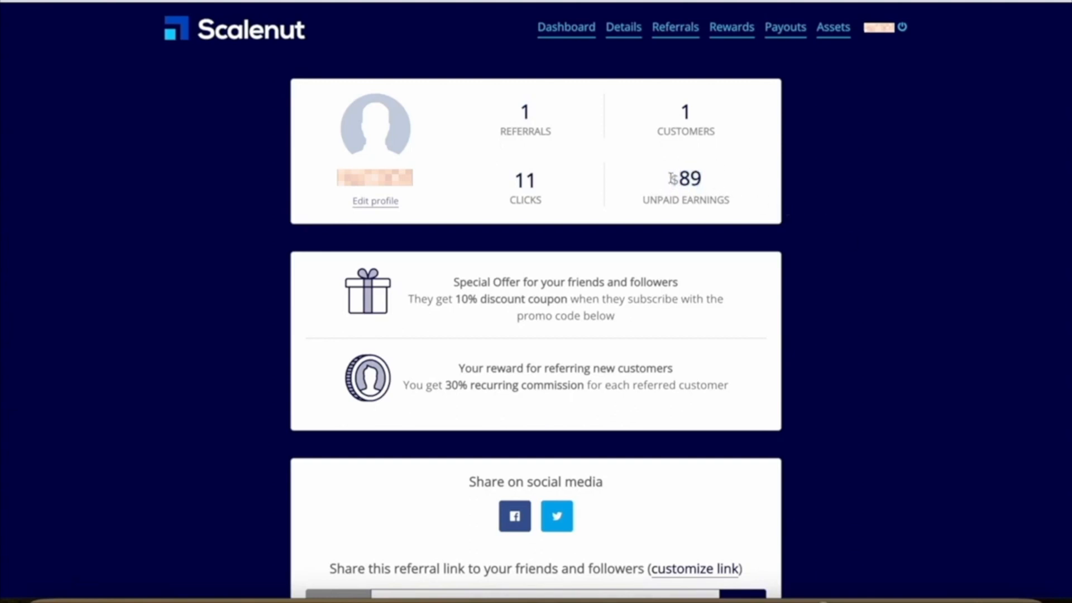
{"action": "double_click", "coordinate": [684, 178]}
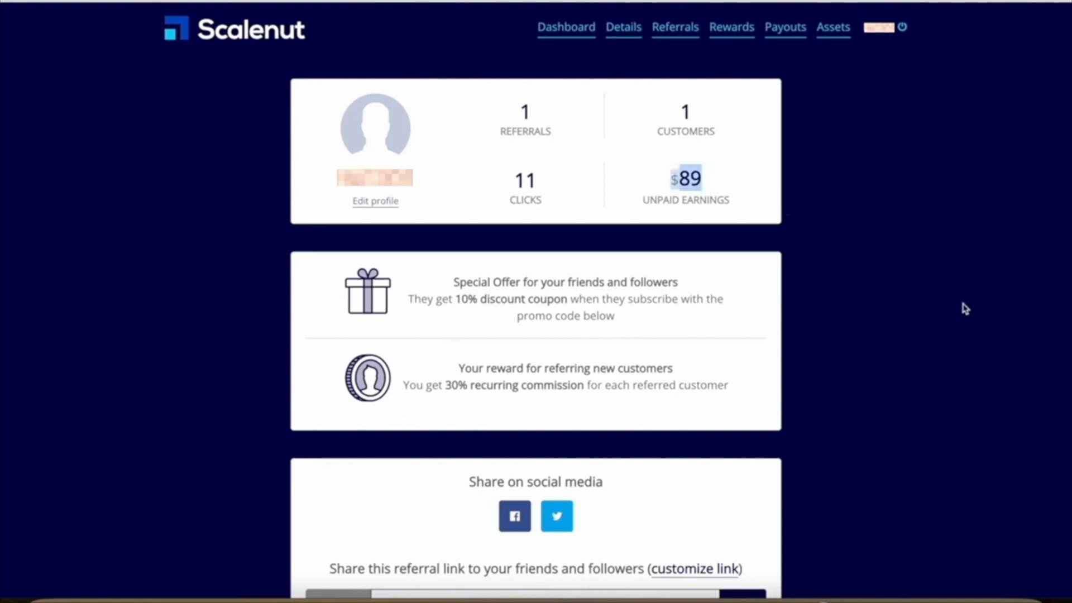
{"action": "mouse_move", "coordinate": [724, 179]}
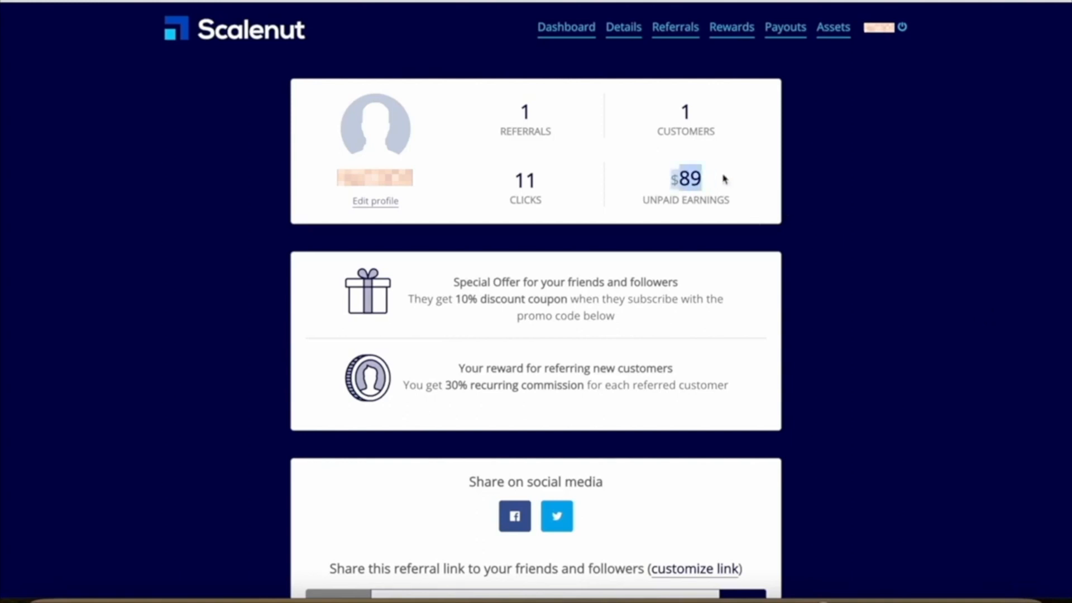
{"action": "mouse_move", "coordinate": [960, 331]}
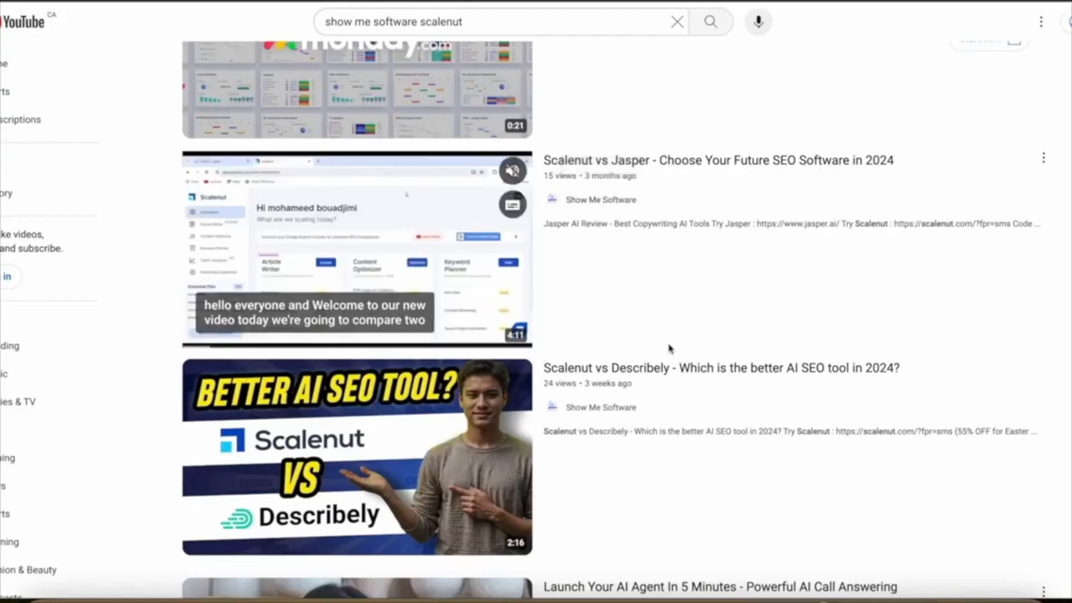
Scroll through the Show Me Software Scalenut video results and return to the top
{"action": "scroll", "scroll_direction": "down", "scroll_amount": 3}
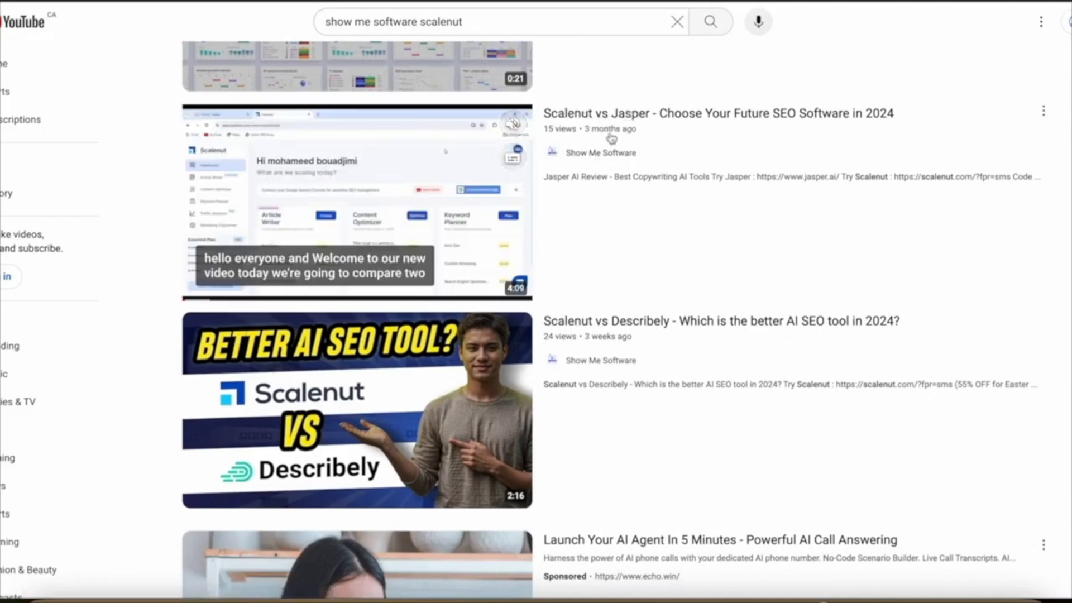
{"action": "scroll", "scroll_direction": "down", "scroll_amount": 3}
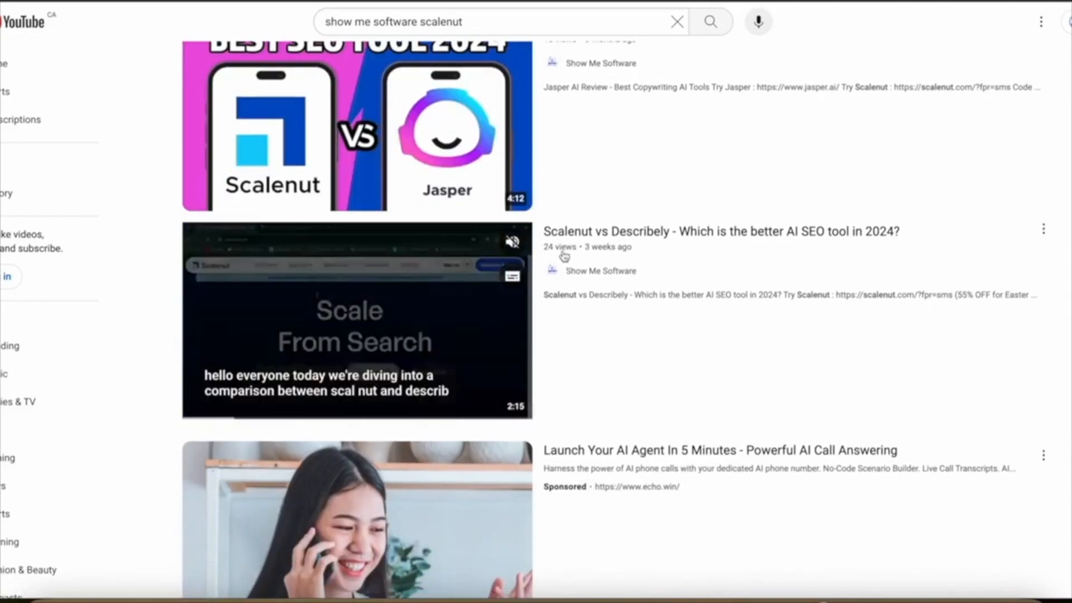
{"action": "scroll", "scroll_direction": "down", "scroll_amount": 3}
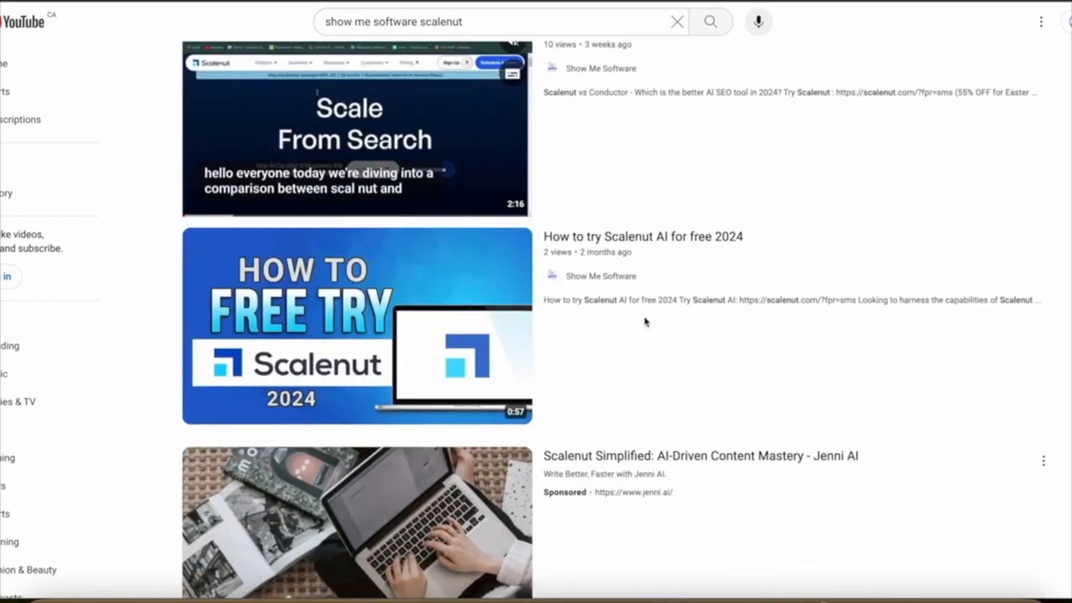
{"action": "scroll", "scroll_direction": "down", "scroll_amount": 3}
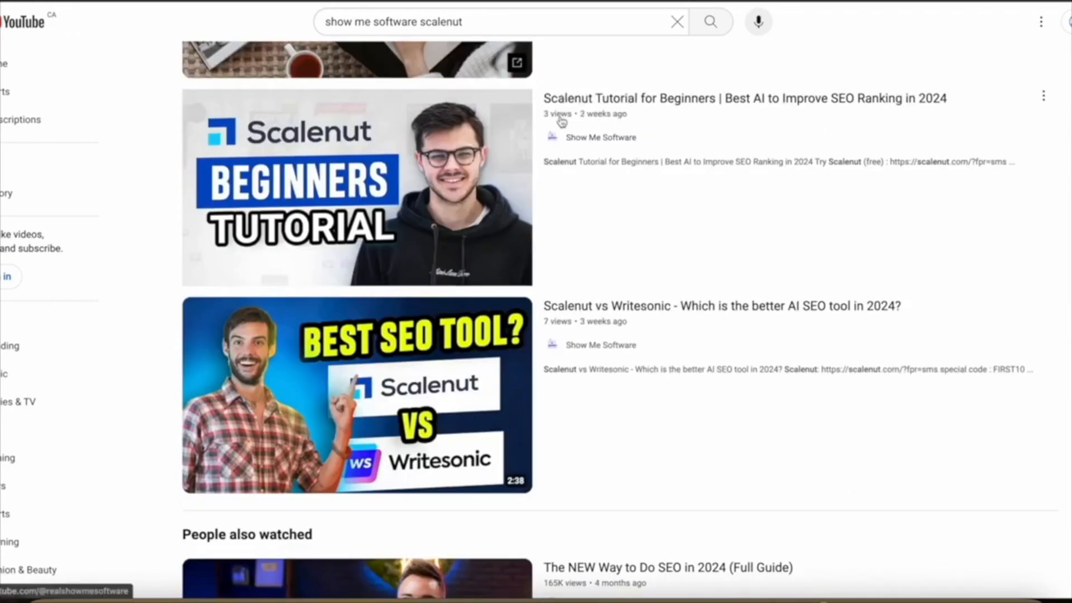
{"action": "scroll", "scroll_direction": "down", "scroll_amount": 3}
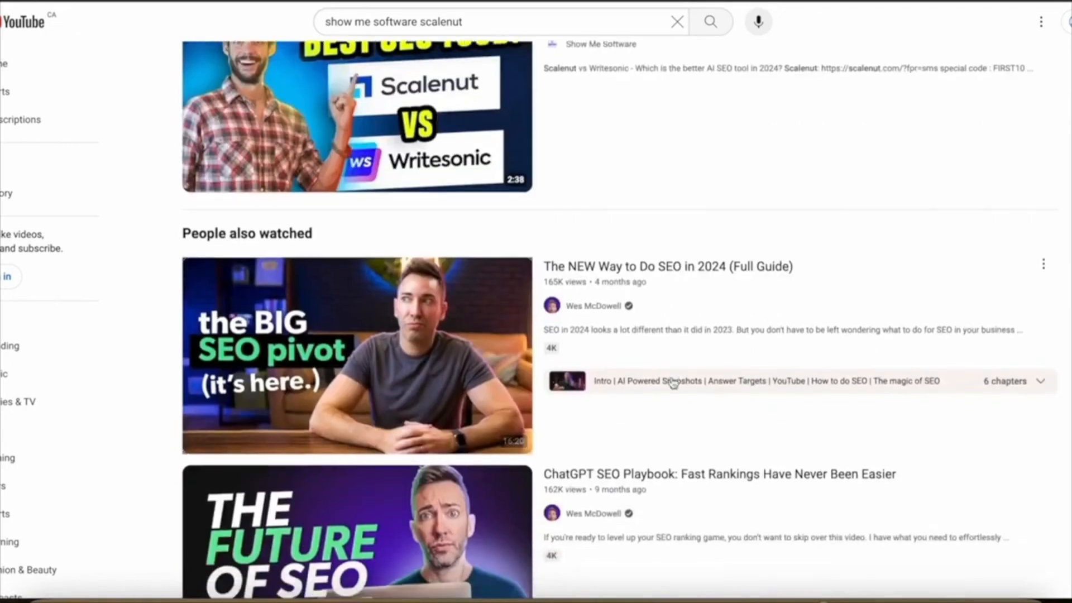
{"action": "scroll", "scroll_direction": "up", "scroll_amount": 3}
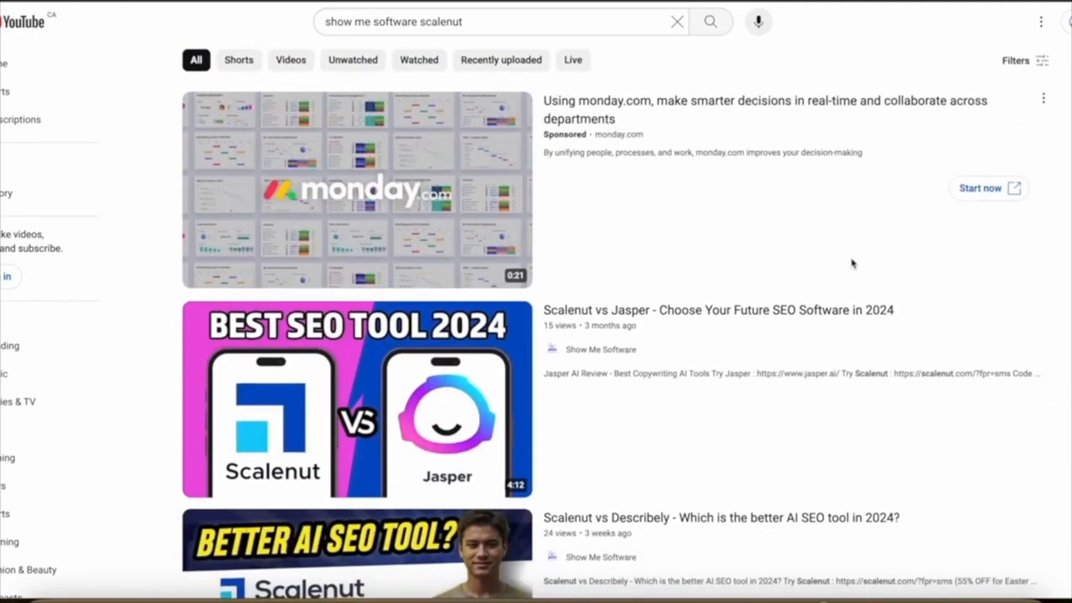
{"action": "scroll", "scroll_direction": "down", "scroll_amount": 3}
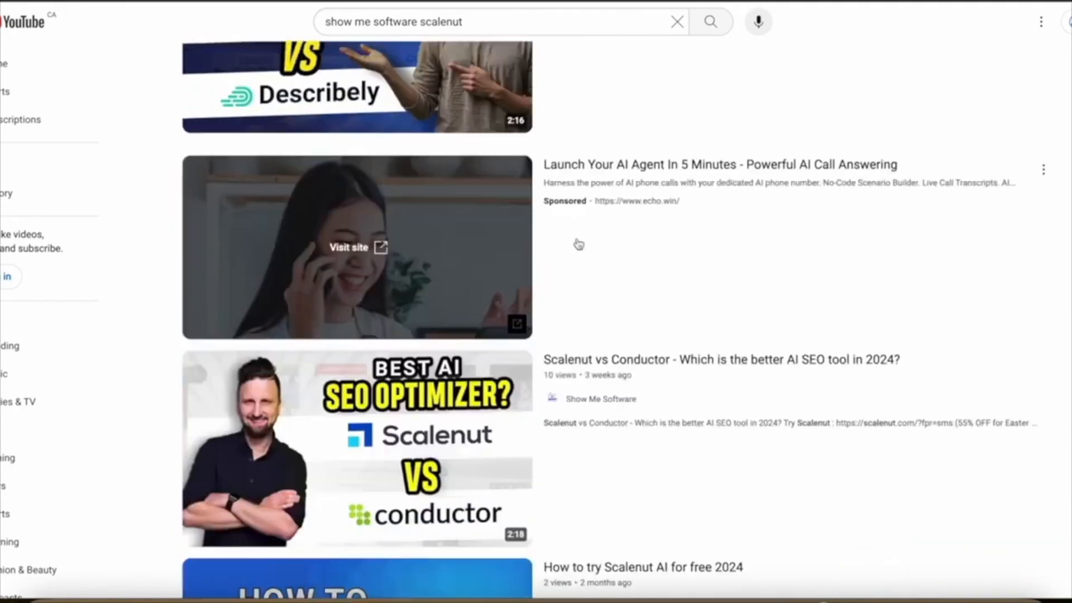
{"action": "scroll", "scroll_direction": "up", "scroll_amount": 3}
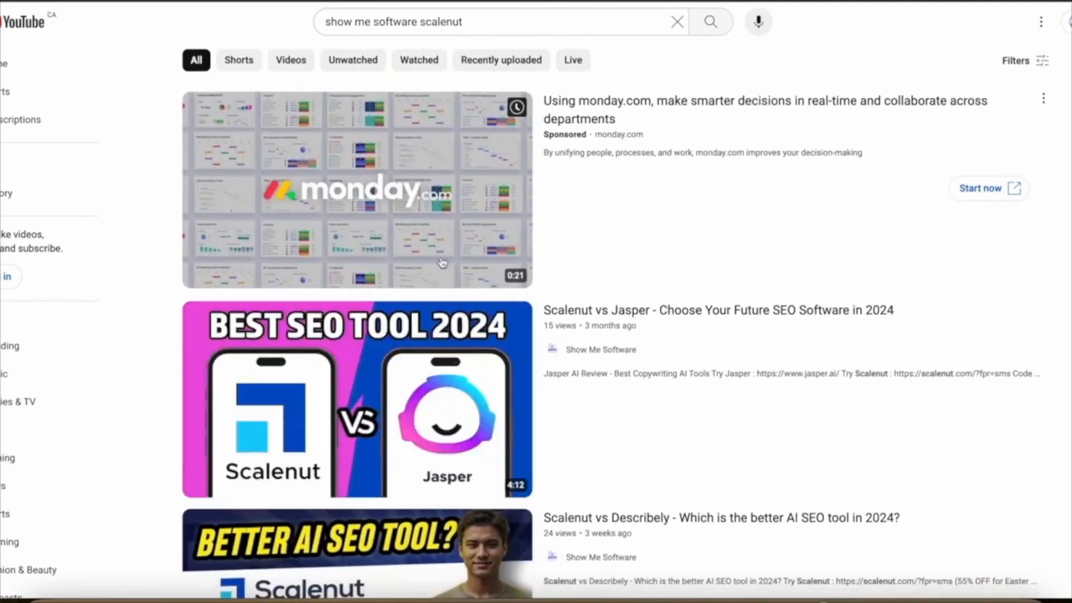
{"action": "mouse_move", "coordinate": [355, 400]}
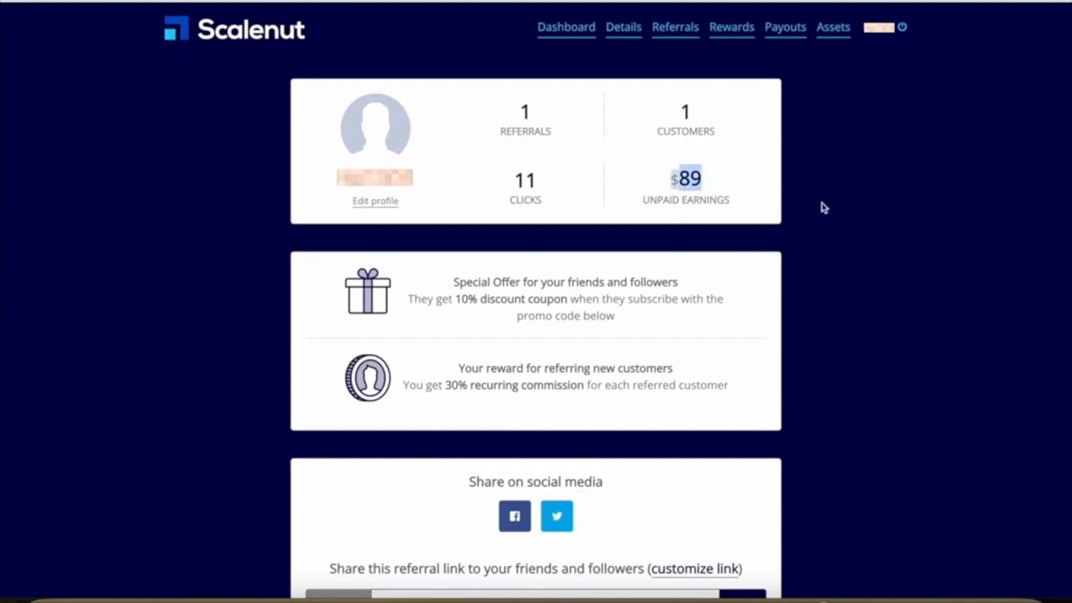
{"action": "mouse_move", "coordinate": [718, 181]}
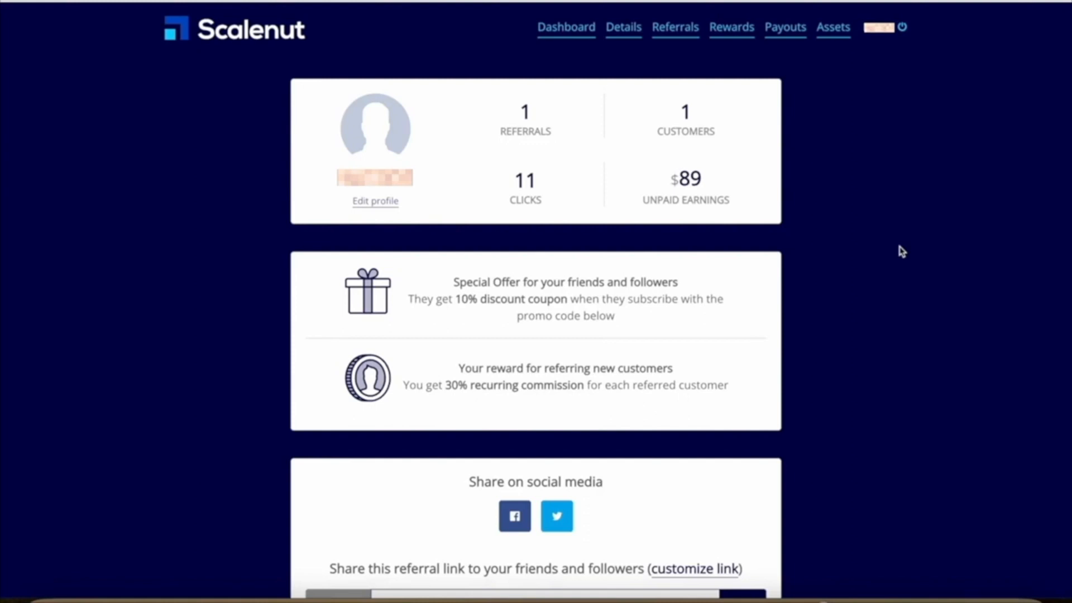
{"action": "mouse_move", "coordinate": [870, 316]}
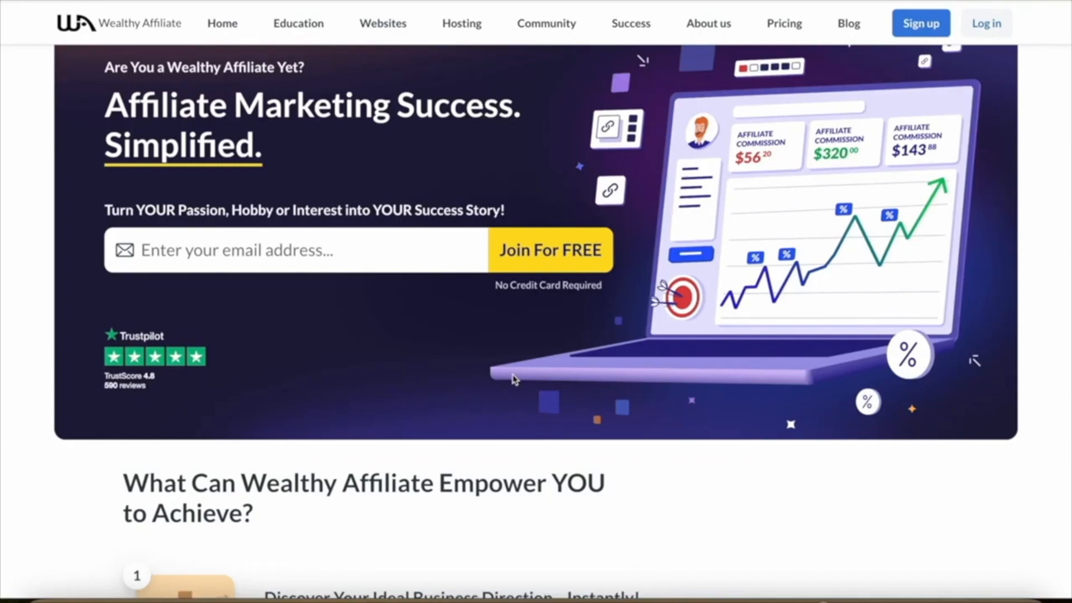
Scroll to the homepage stats cards showing 18 years and 2,600,000+ members
{"action": "scroll", "scroll_direction": "down", "scroll_amount": 3}
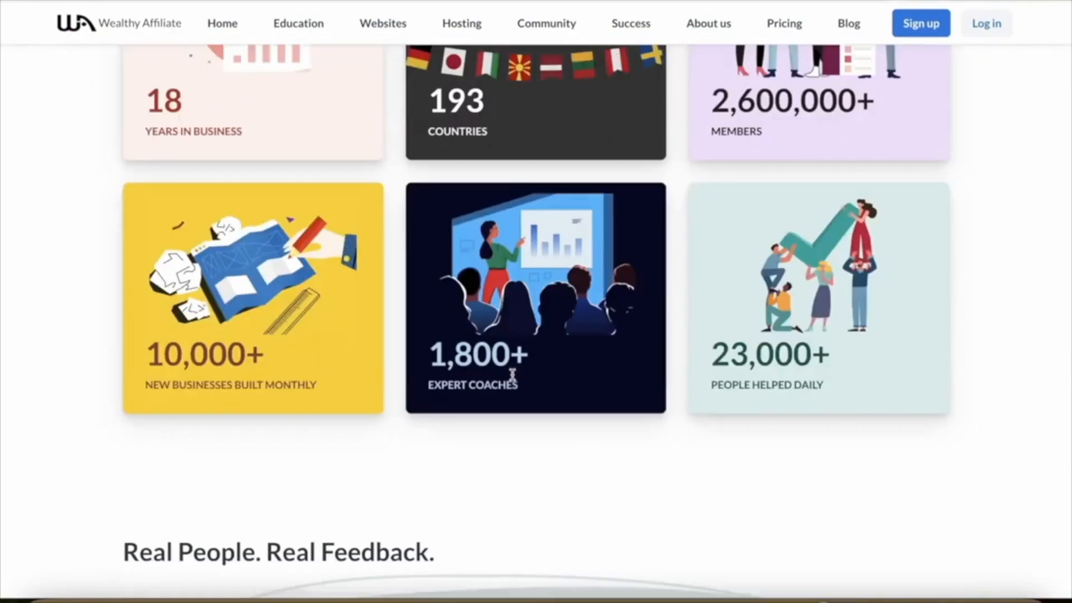
{"action": "scroll", "scroll_direction": "up", "scroll_amount": 3}
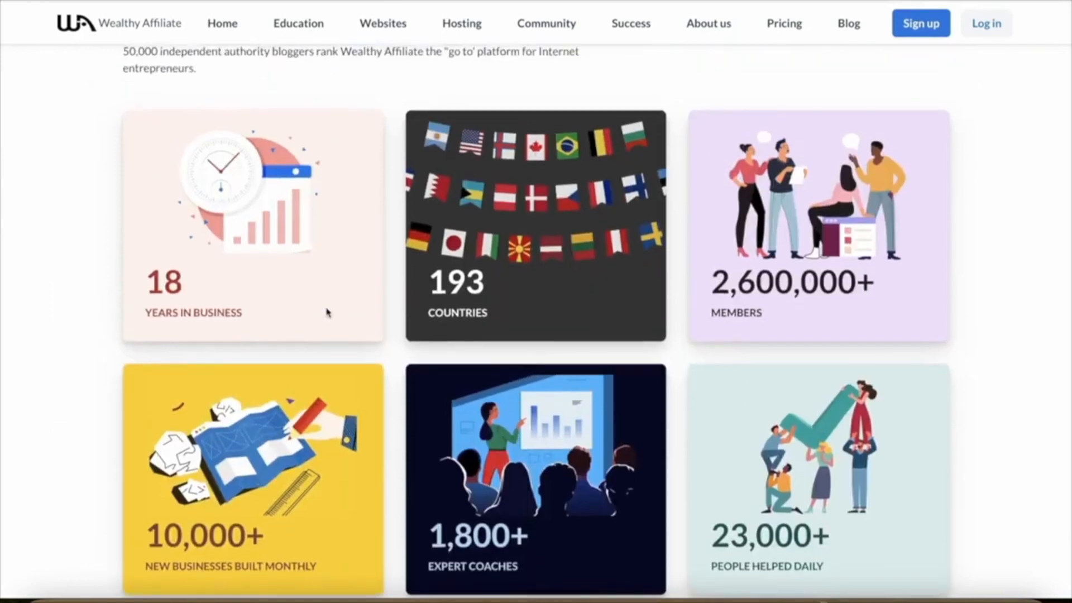
{"action": "mouse_move", "coordinate": [613, 287]}
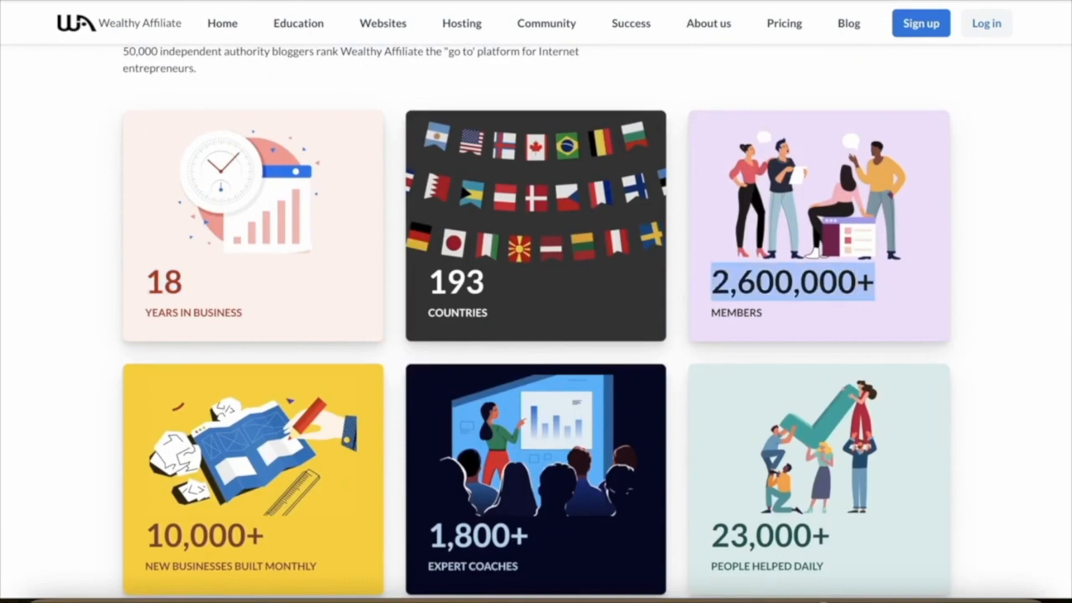
{"action": "scroll", "scroll_direction": "up", "scroll_amount": 3}
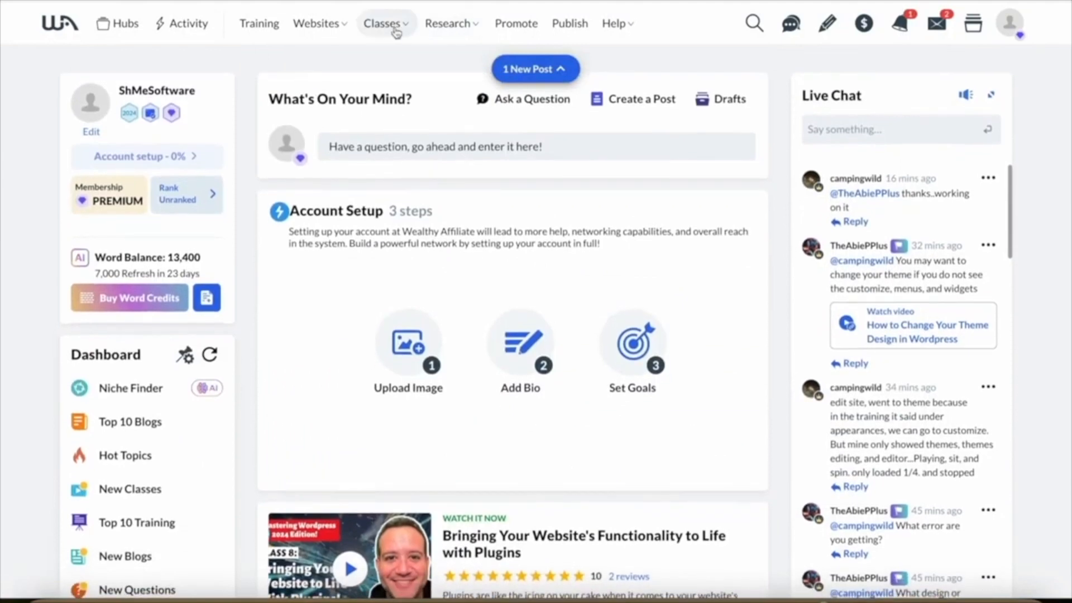
Show the Expert Classes categories (AI, SEO, WordPress, YouTube) from Classes
{"action": "left_click", "coordinate": [382, 24]}
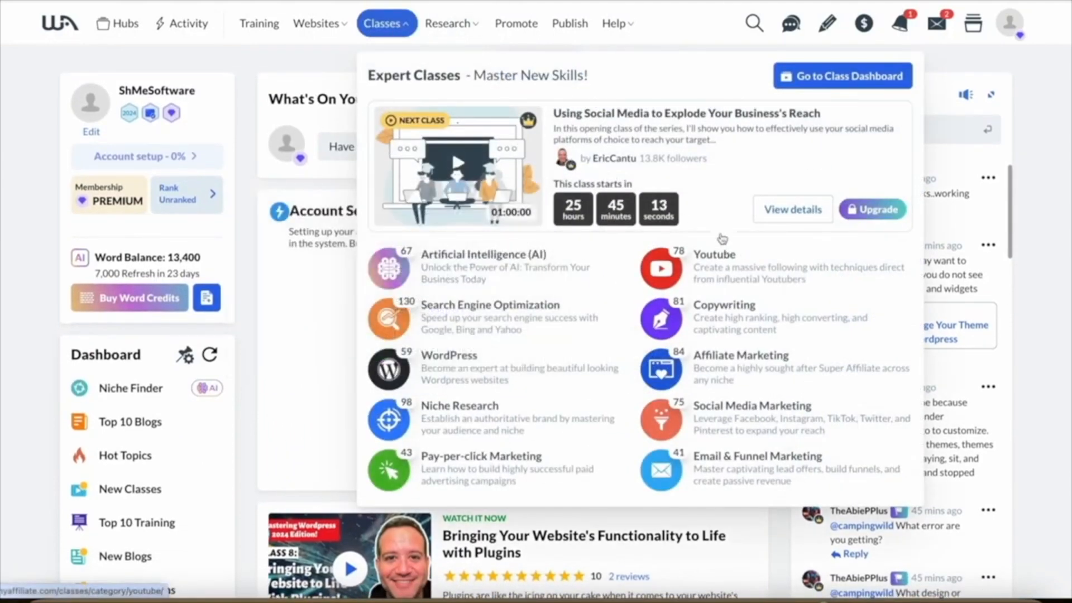
{"action": "mouse_move", "coordinate": [749, 354]}
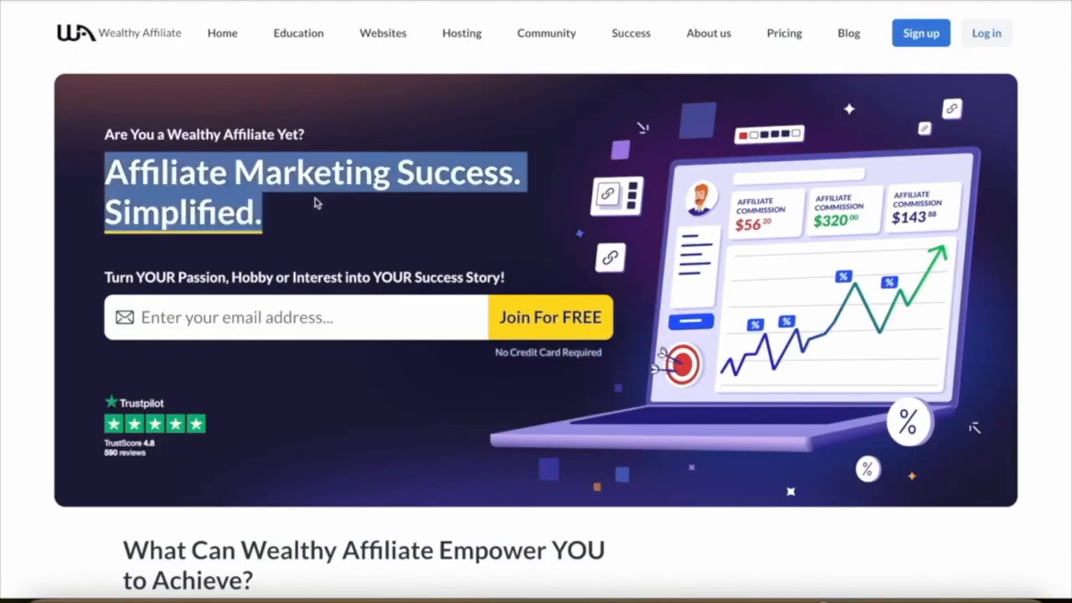
{"action": "mouse_move", "coordinate": [313, 220]}
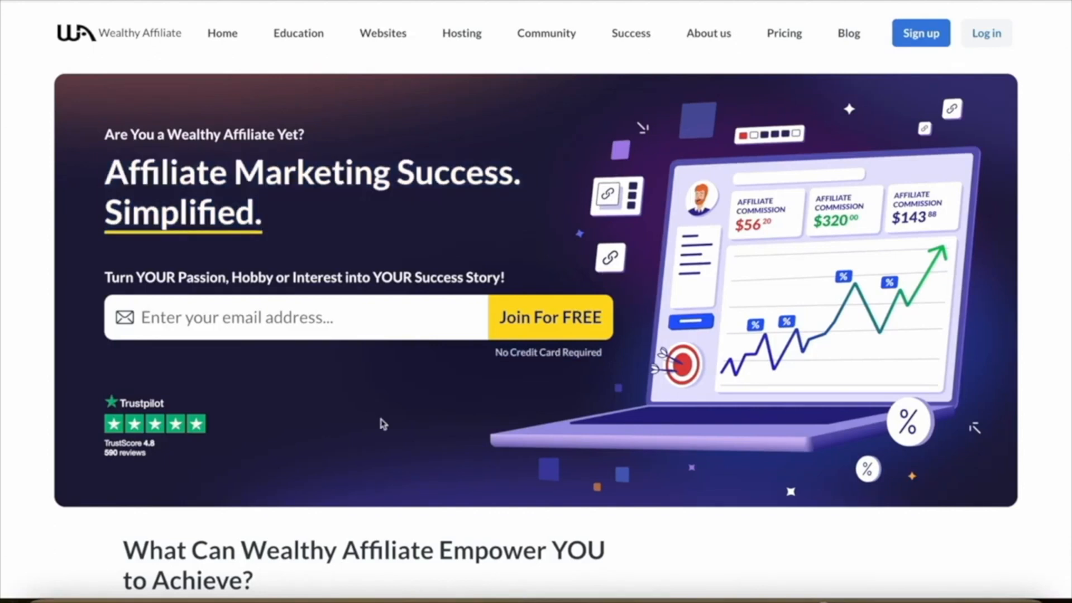
{"action": "mouse_move", "coordinate": [432, 448]}
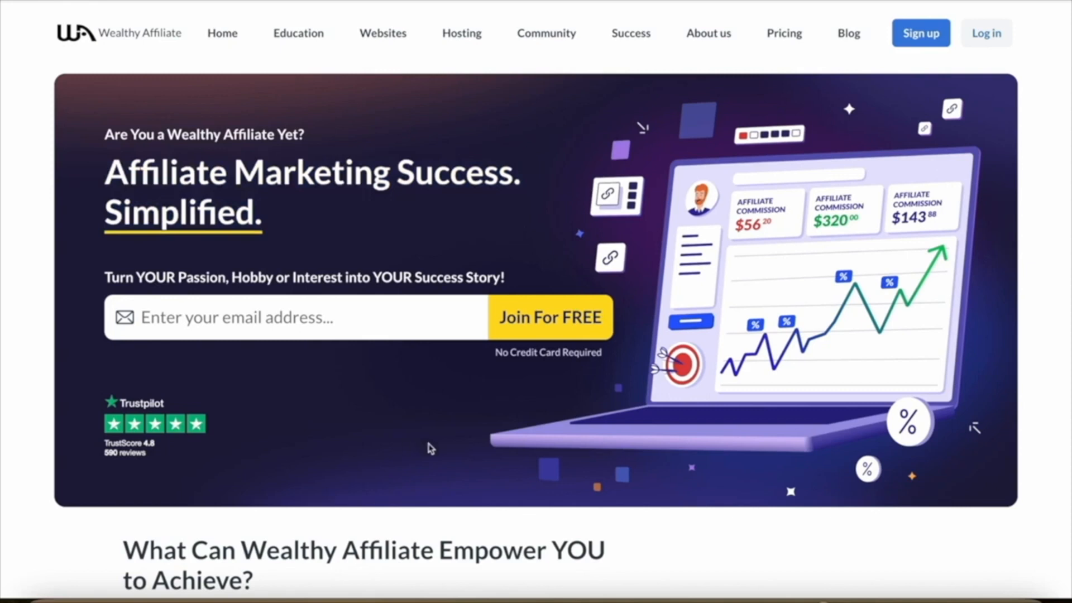